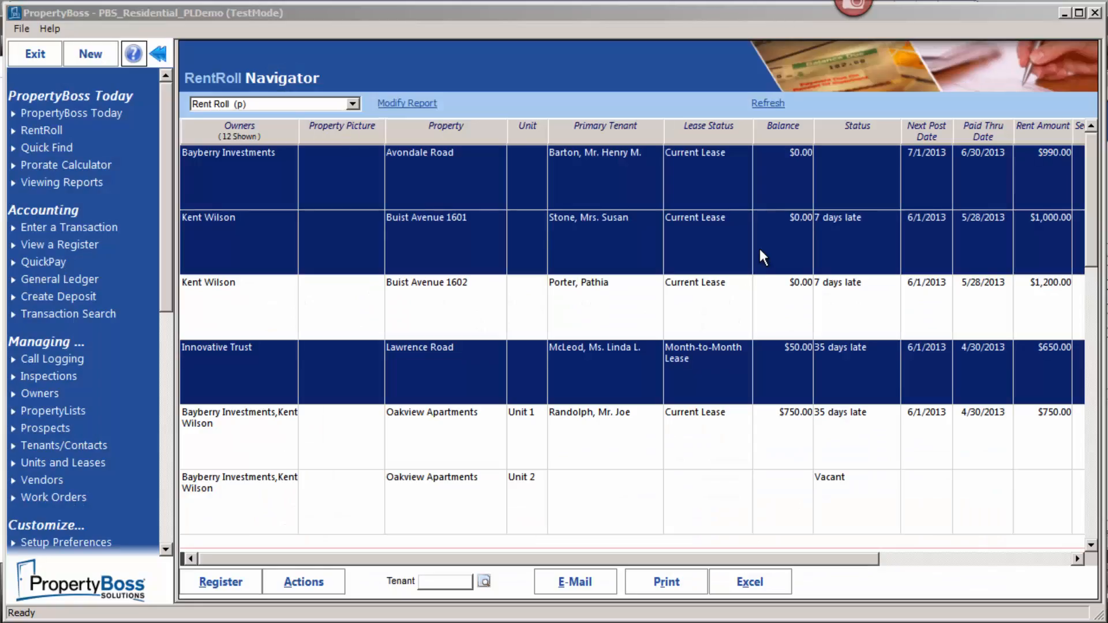
pyautogui.moveTo(575, 581)
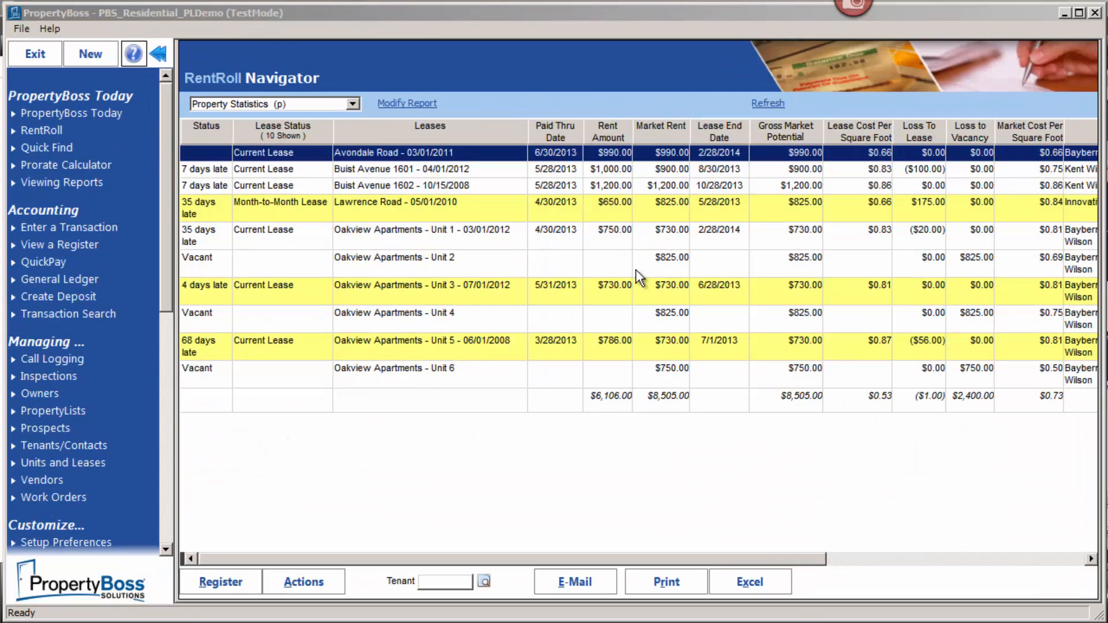
# Bring up the reports library and preview the L301 Income Statement sample.
pyautogui.click(574, 582)
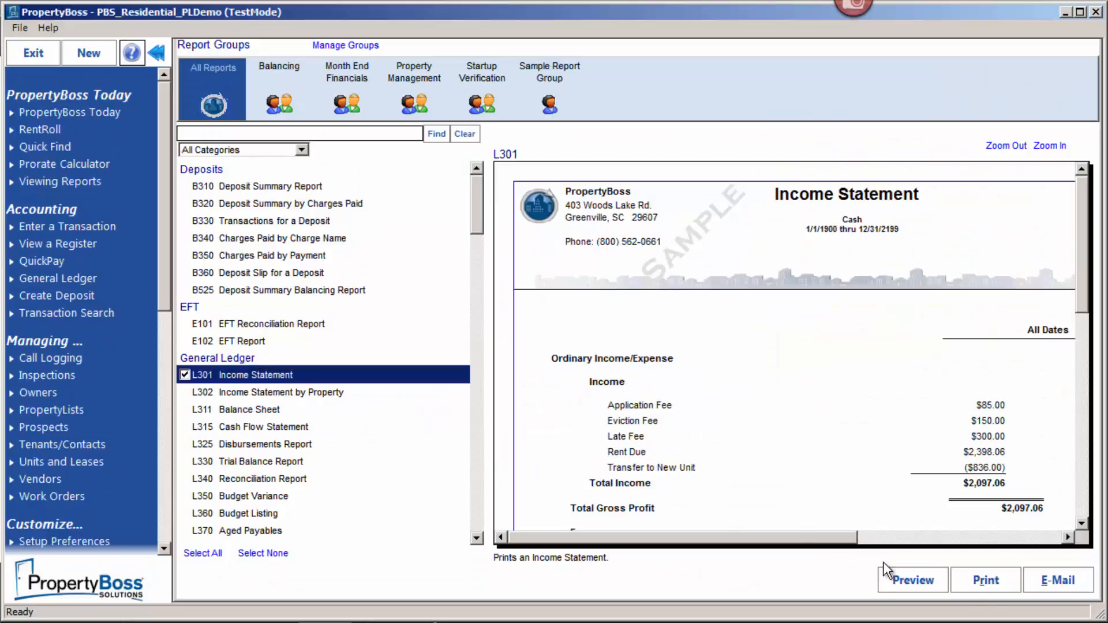
# Show the first tenant's contact notebook with phones, e-mail and emergency contact.
pyautogui.click(912, 579)
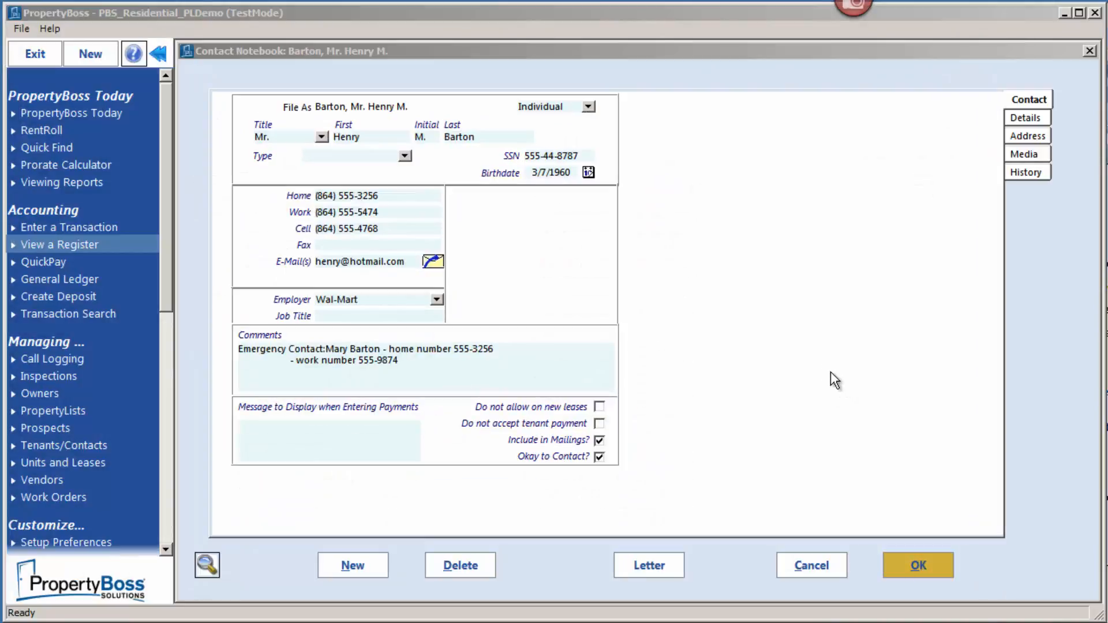
# Close the contact notebook to start a rent roll e-mail titled 'June Newsletter'.
pyautogui.click(433, 260)
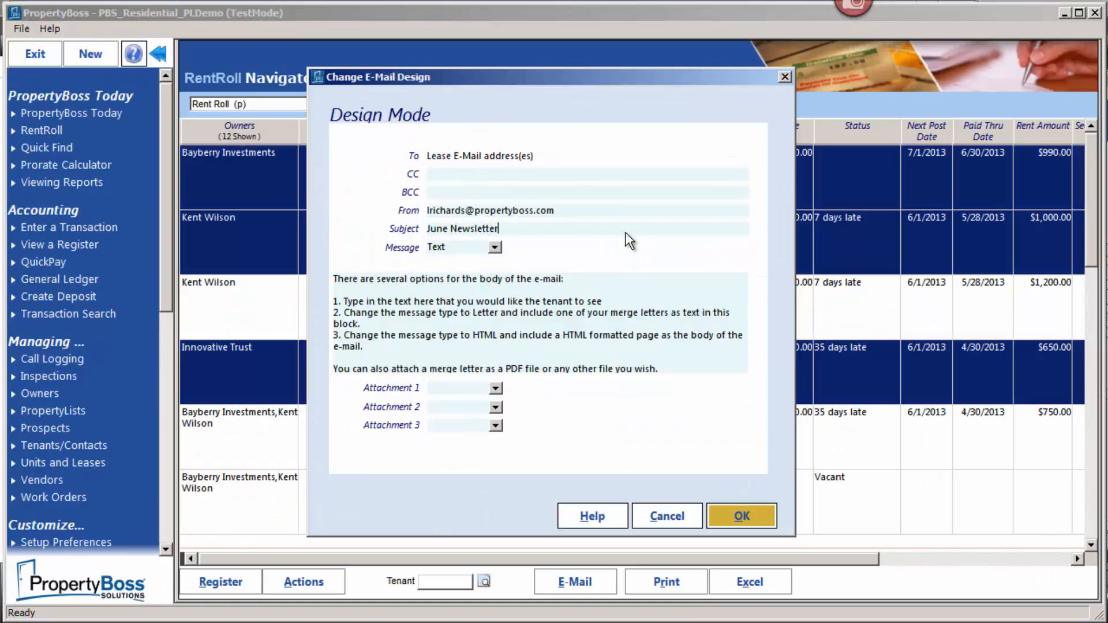
# Show current work orders and their e-mail options copying vendor, tenant and owner.
pyautogui.click(720, 247)
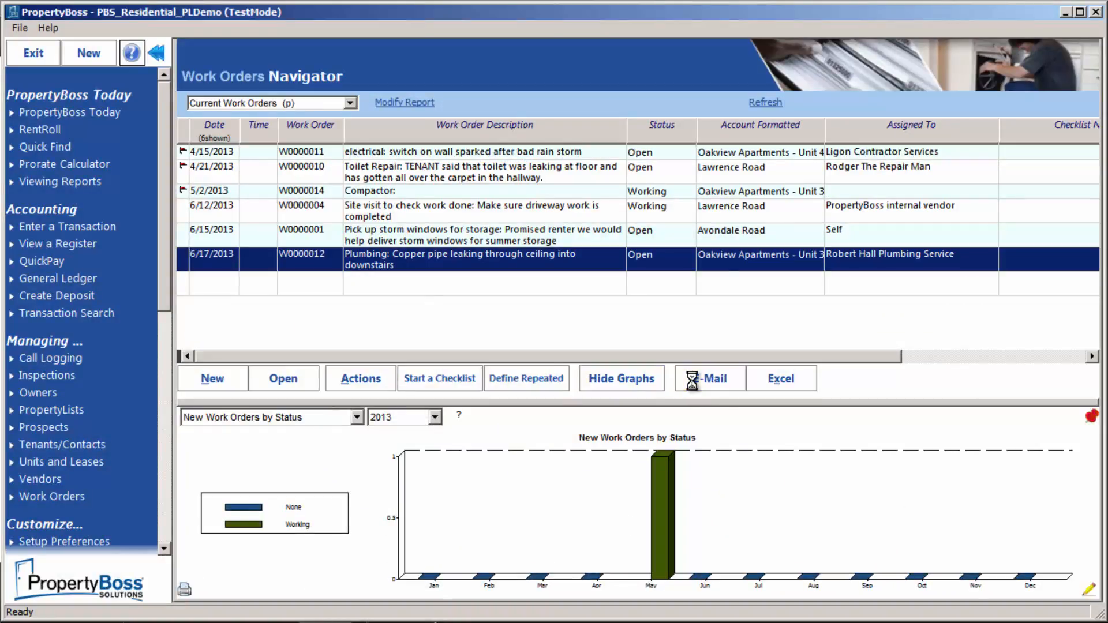
pyautogui.click(709, 378)
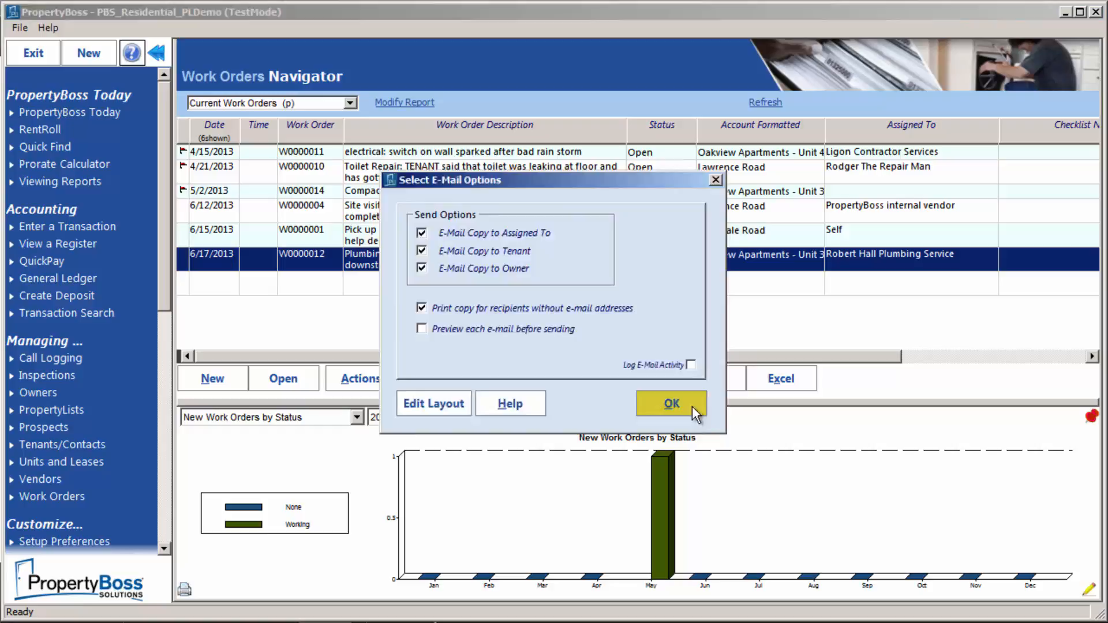